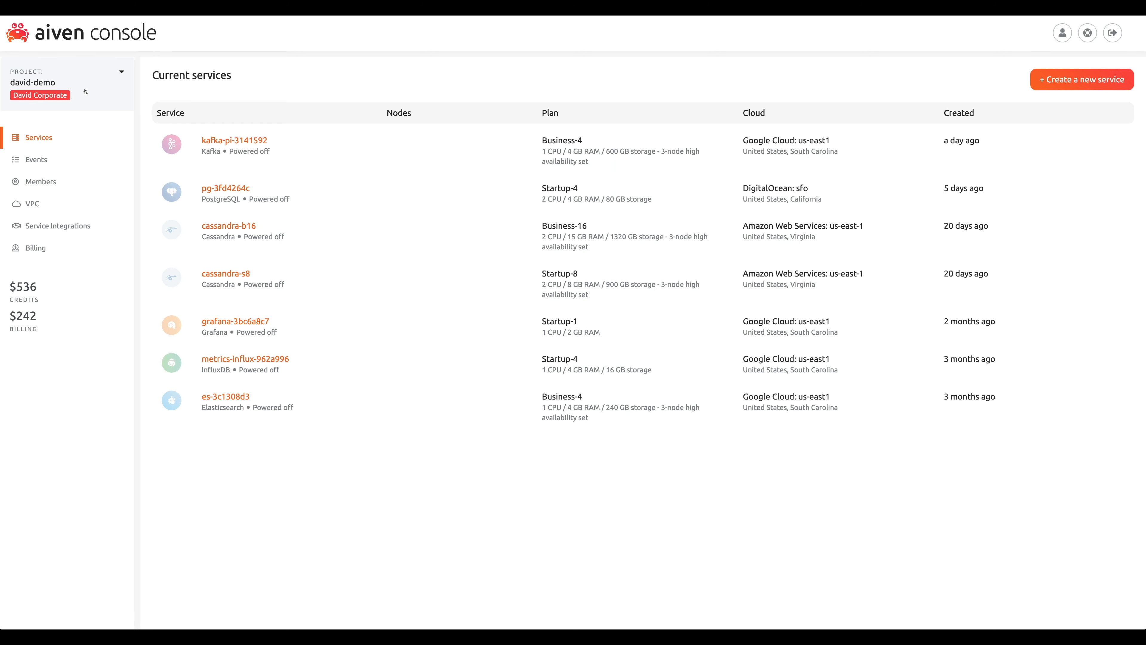
Switch the active project to david-tf-demo from the recent projects list.
left_click(66, 82)
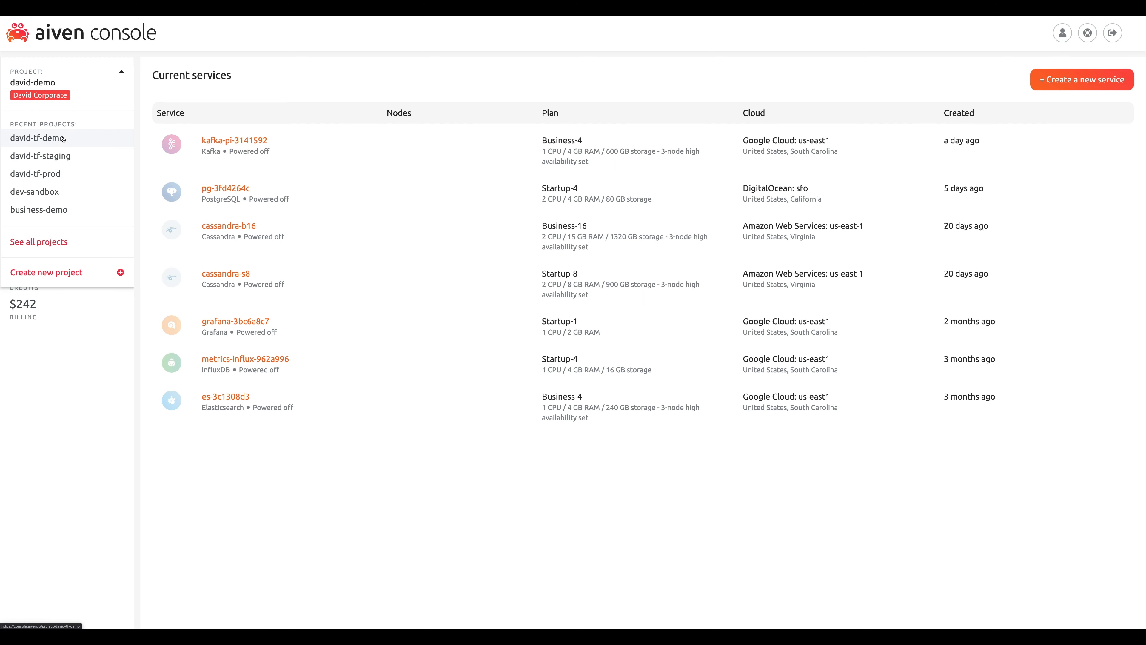
left_click(37, 138)
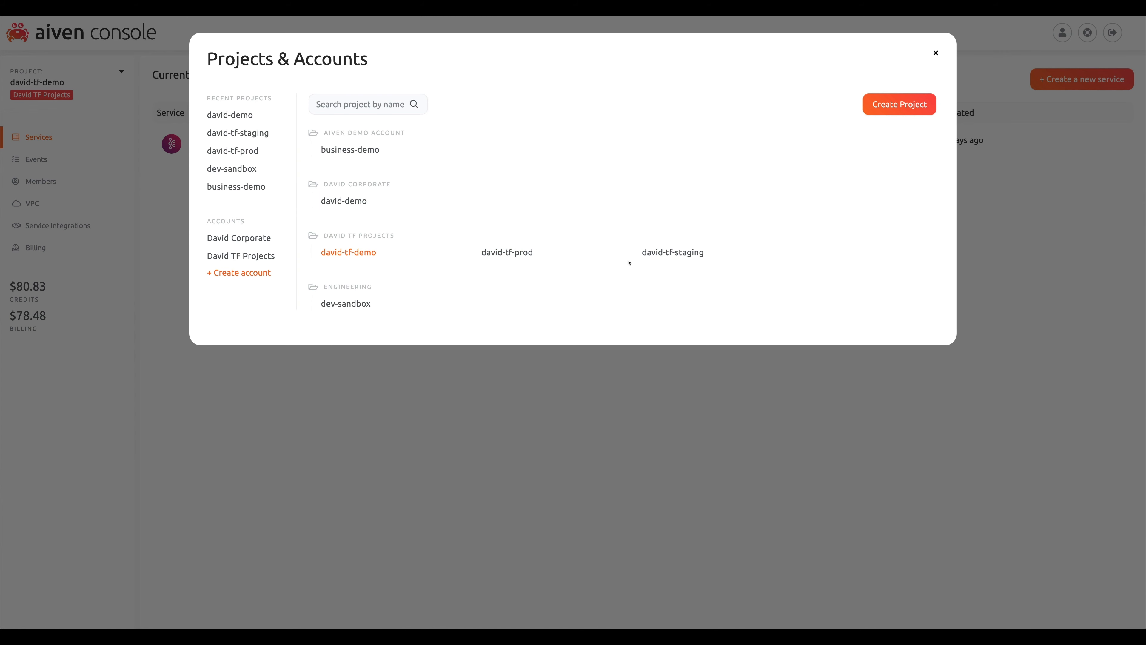
Start a new service in david-tf-demo set to PostgreSQL version 10, drafting pg-1bf60525.
left_click(935, 53)
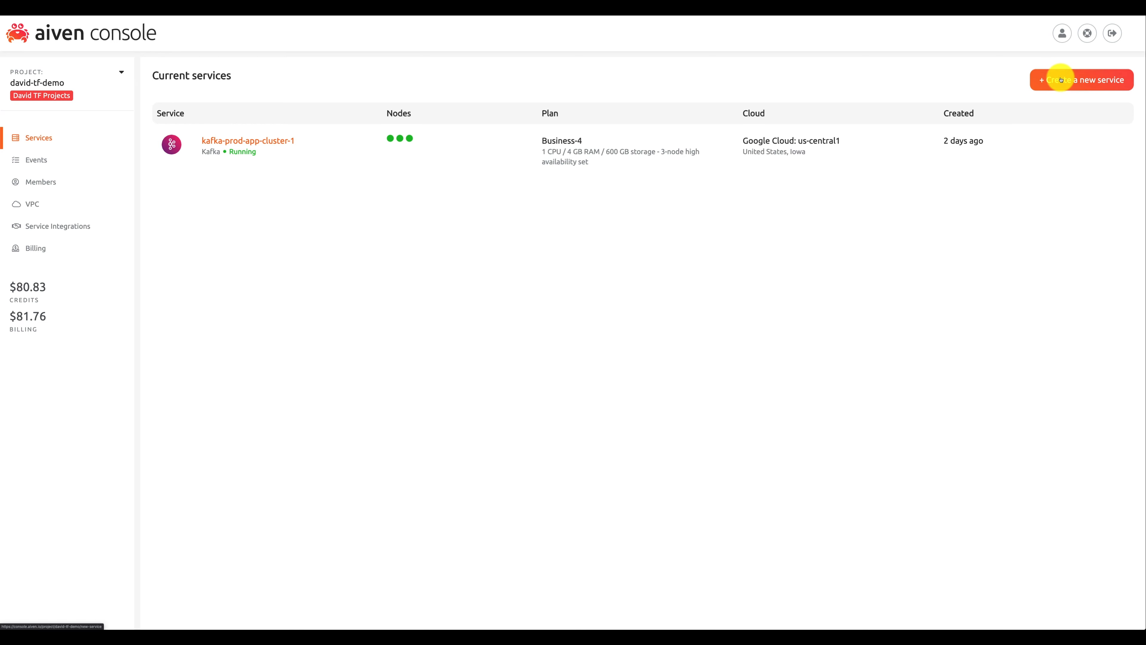
left_click(1082, 79)
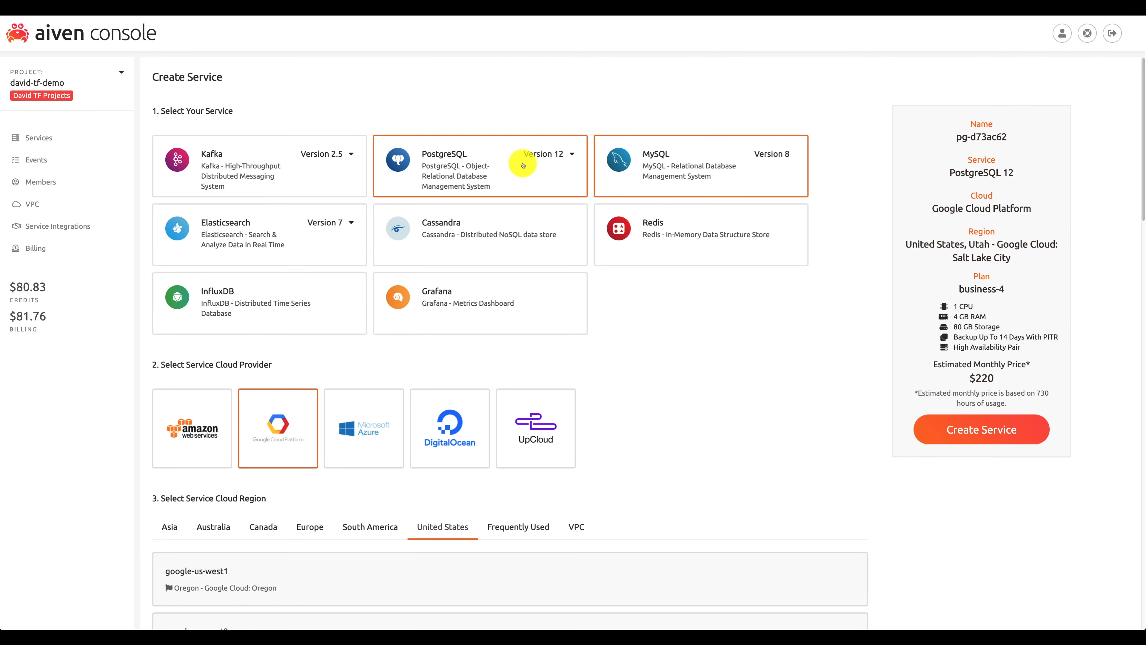
left_click(349, 154)
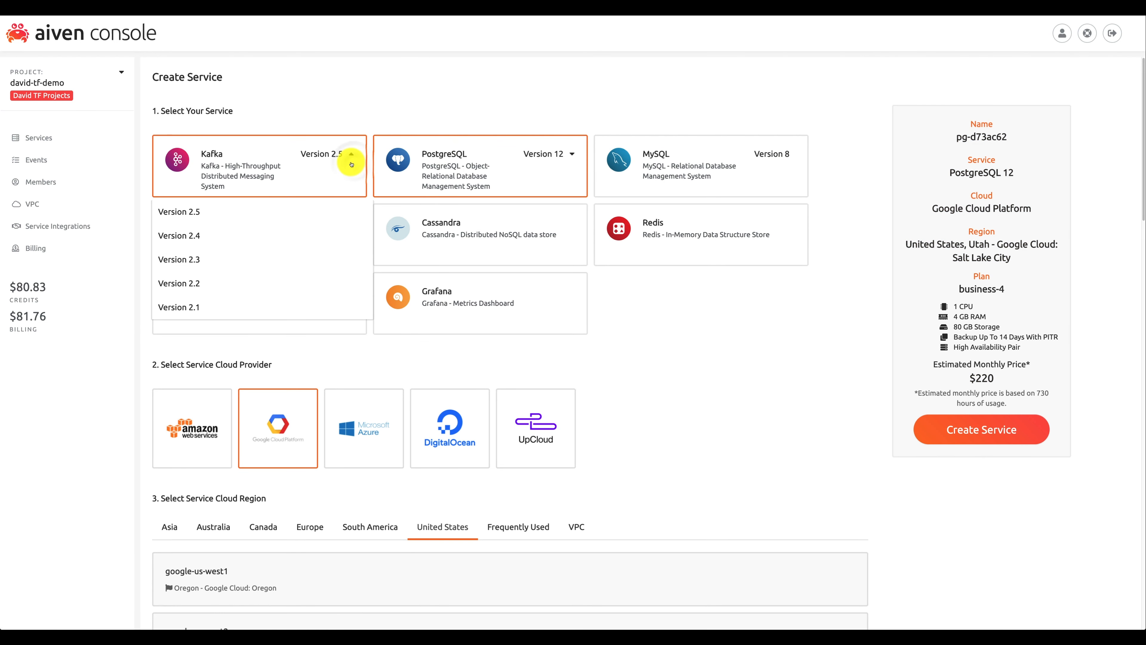
left_click(570, 153)
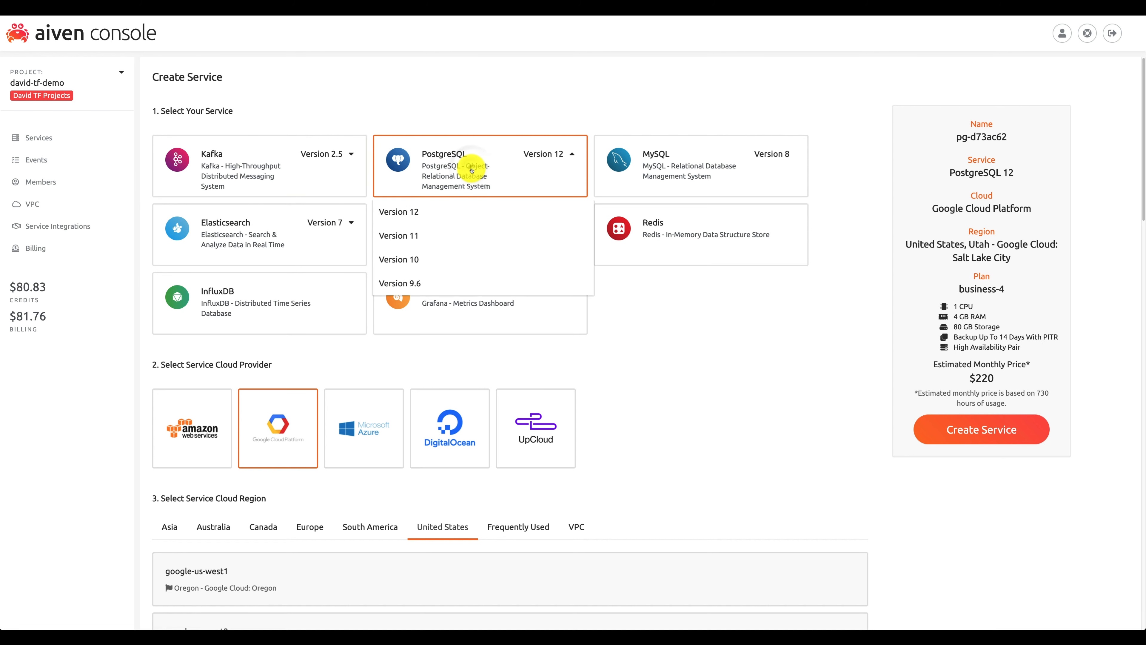
left_click(400, 260)
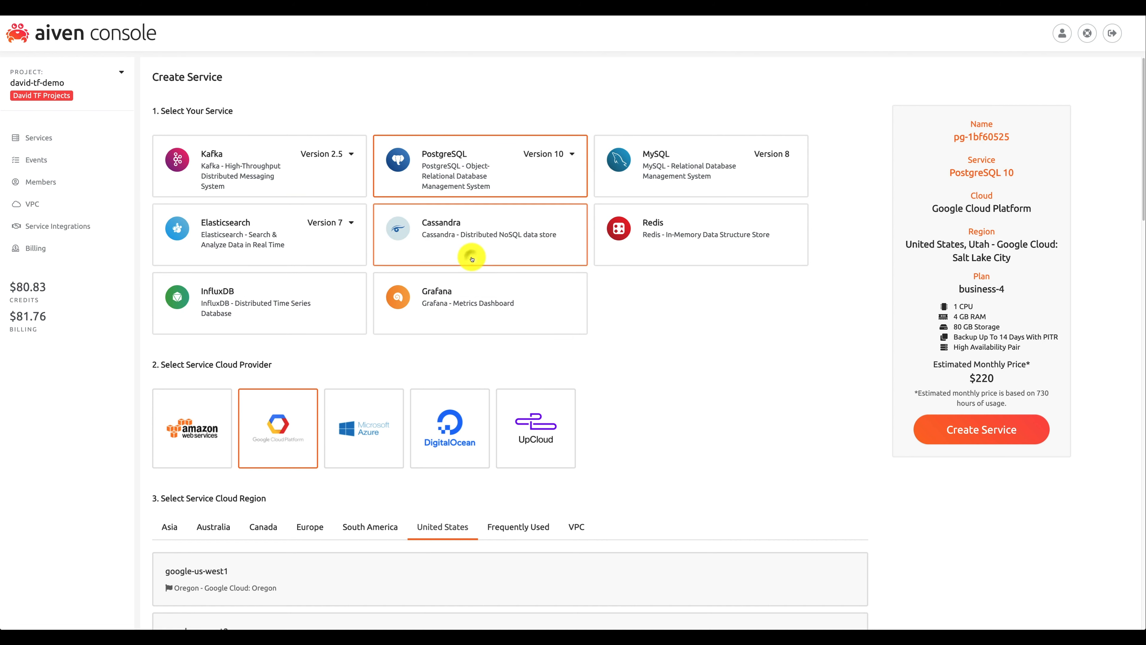
Scroll to the cloud region section to target Google Cloud Nevada (Las Vegas), google-us-west4.
scroll("down", 3)
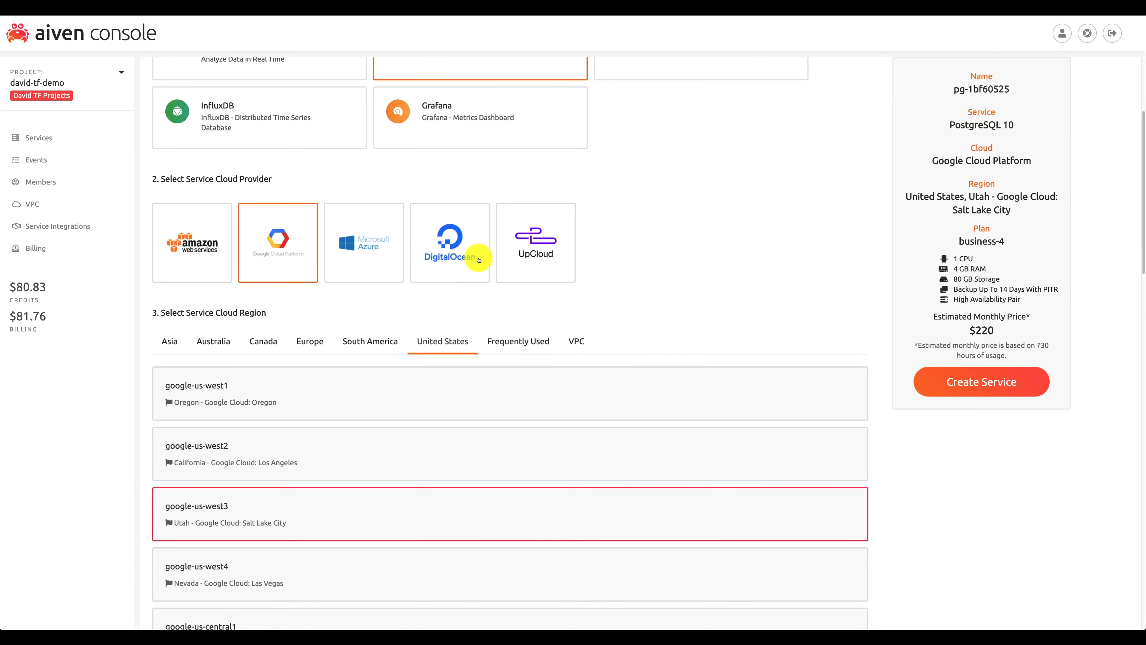
scroll("down", 3)
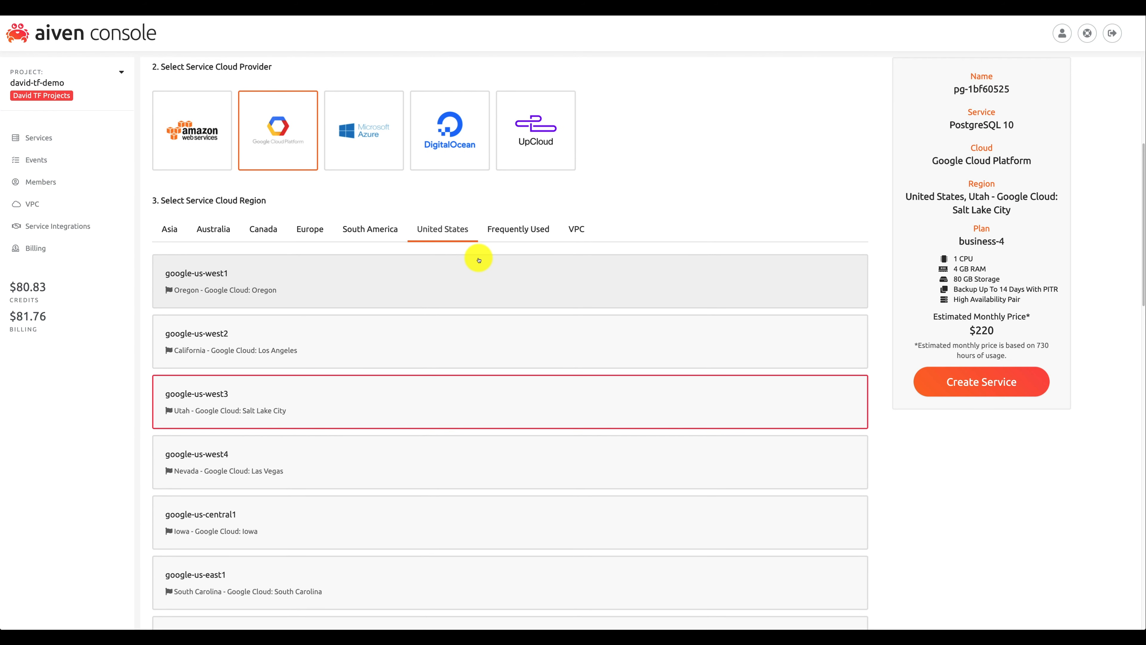
scroll("down", 3)
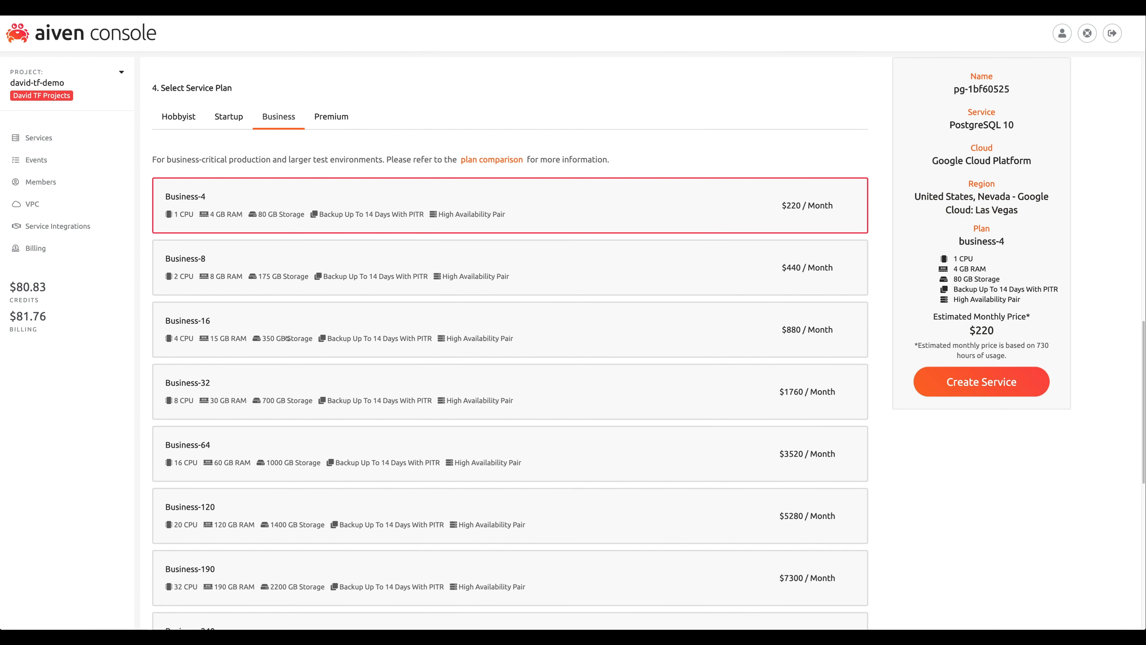
Compare Hobbyist, Startup, Business and Premium tiers, settling on Premium-4 at $330 per month.
scroll("down", 3)
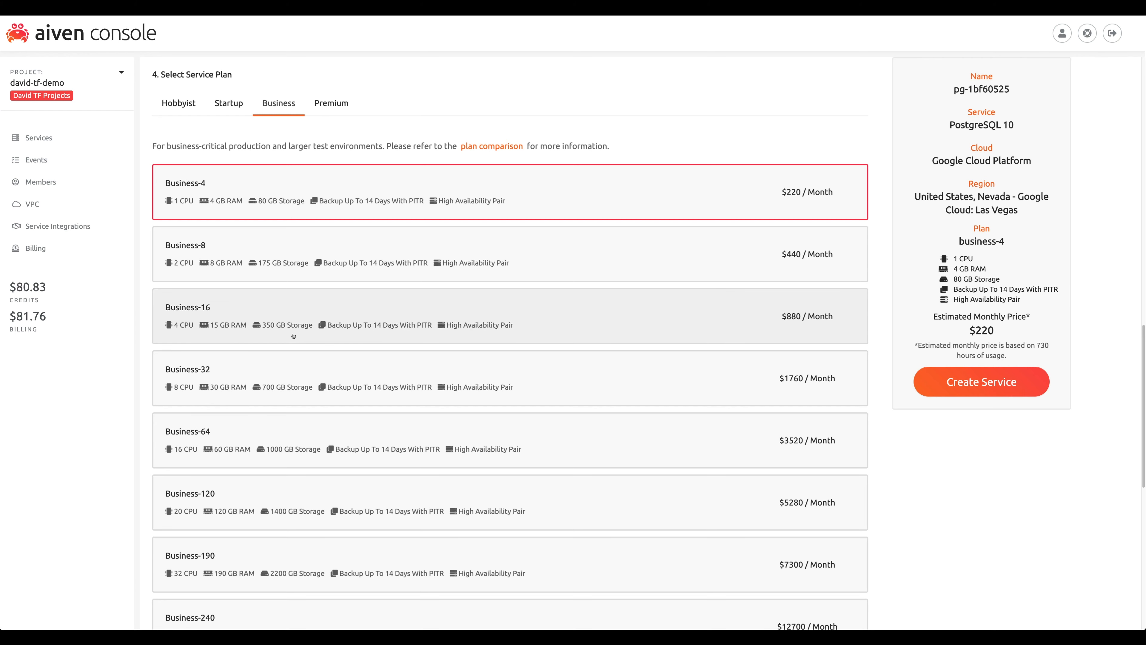
mouse_move(178, 104)
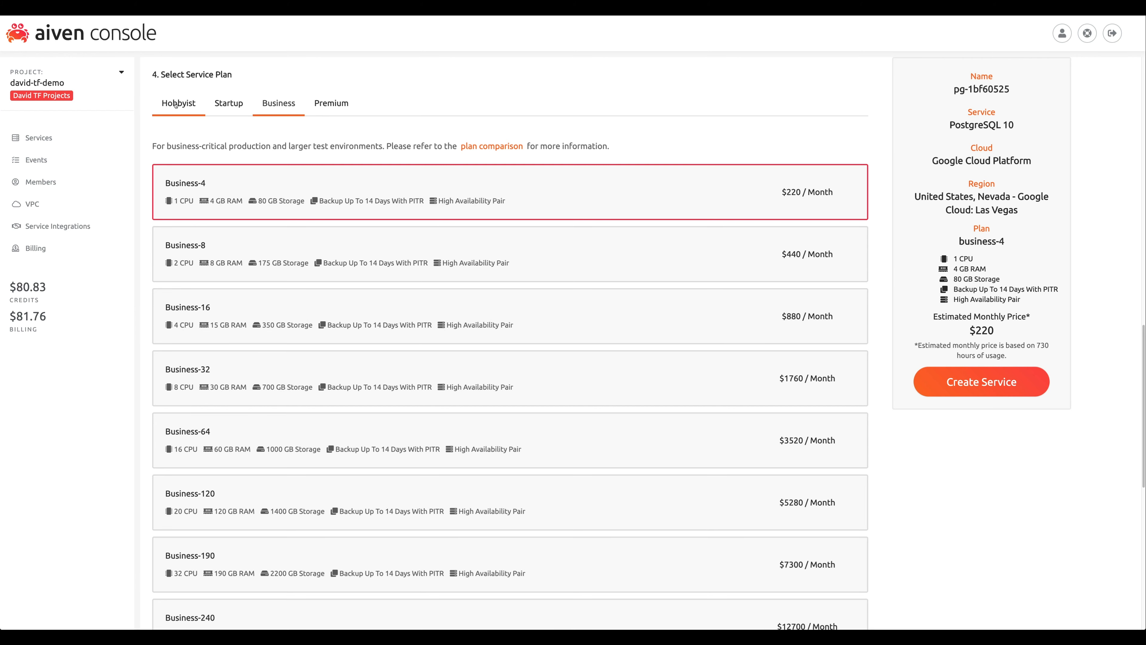
left_click(178, 104)
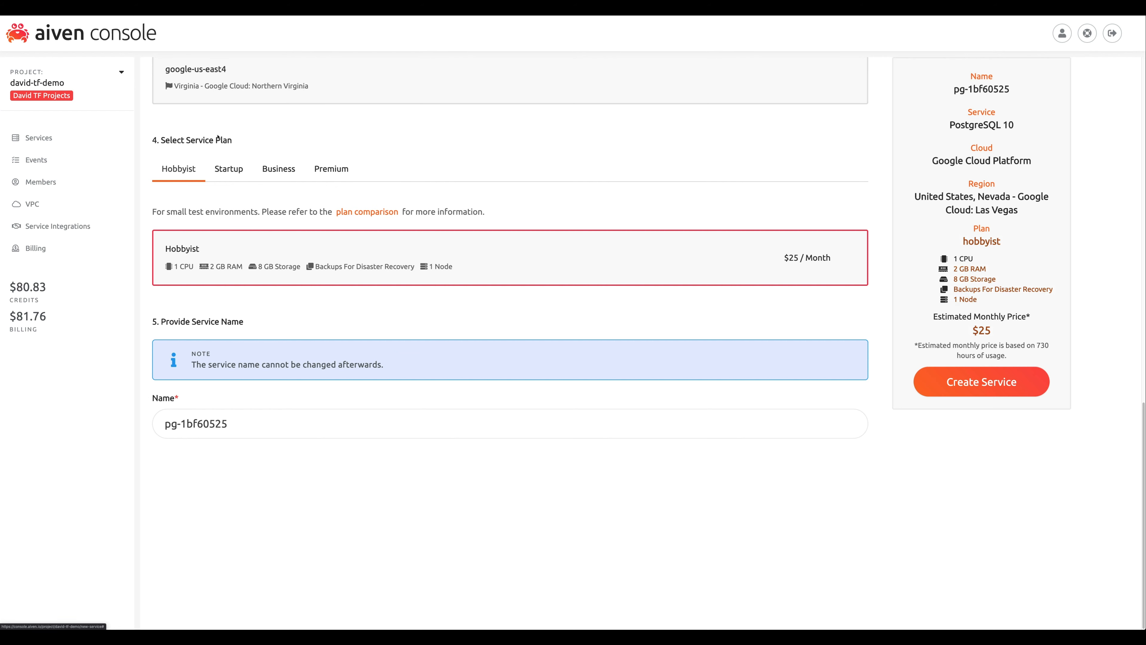
left_click(228, 169)
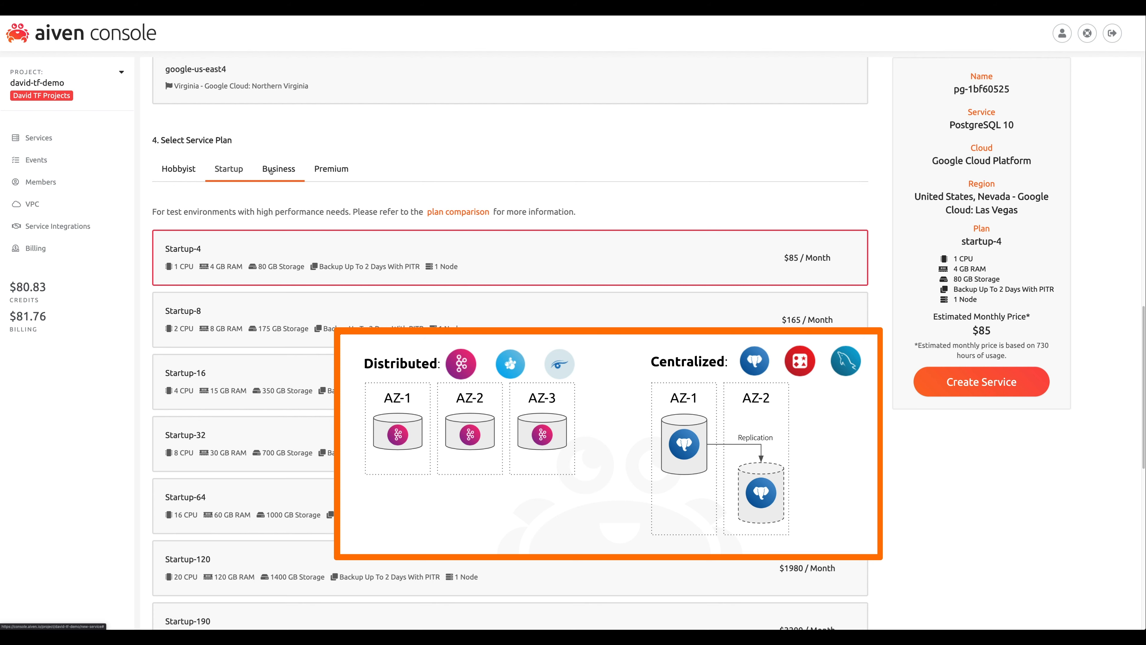
left_click(279, 169)
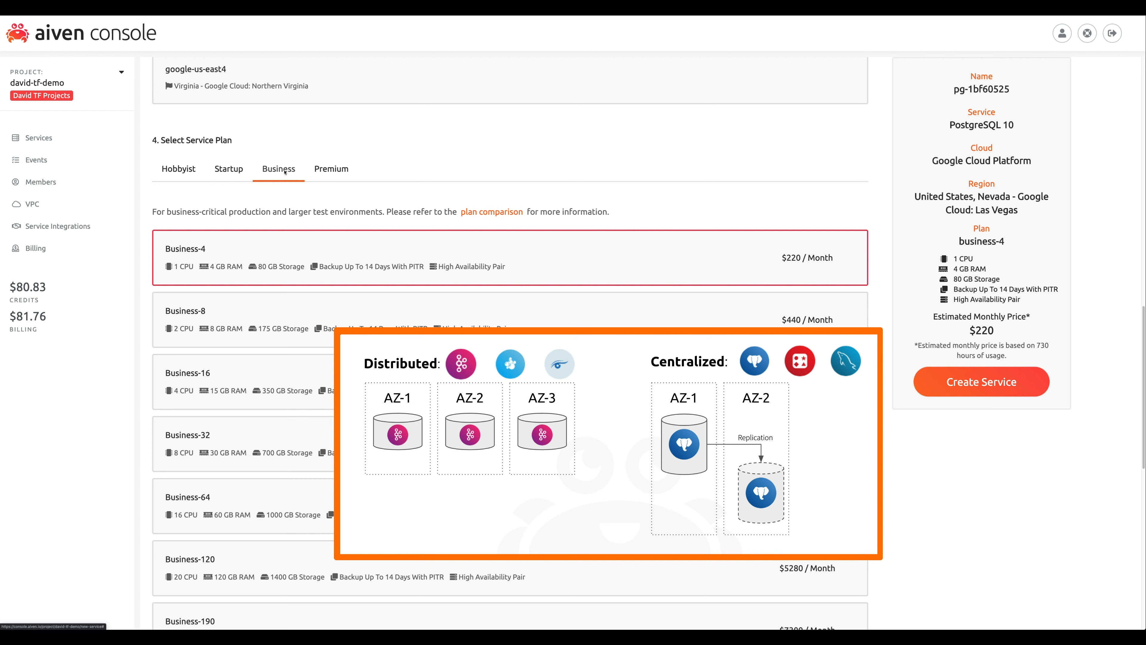
left_click(330, 169)
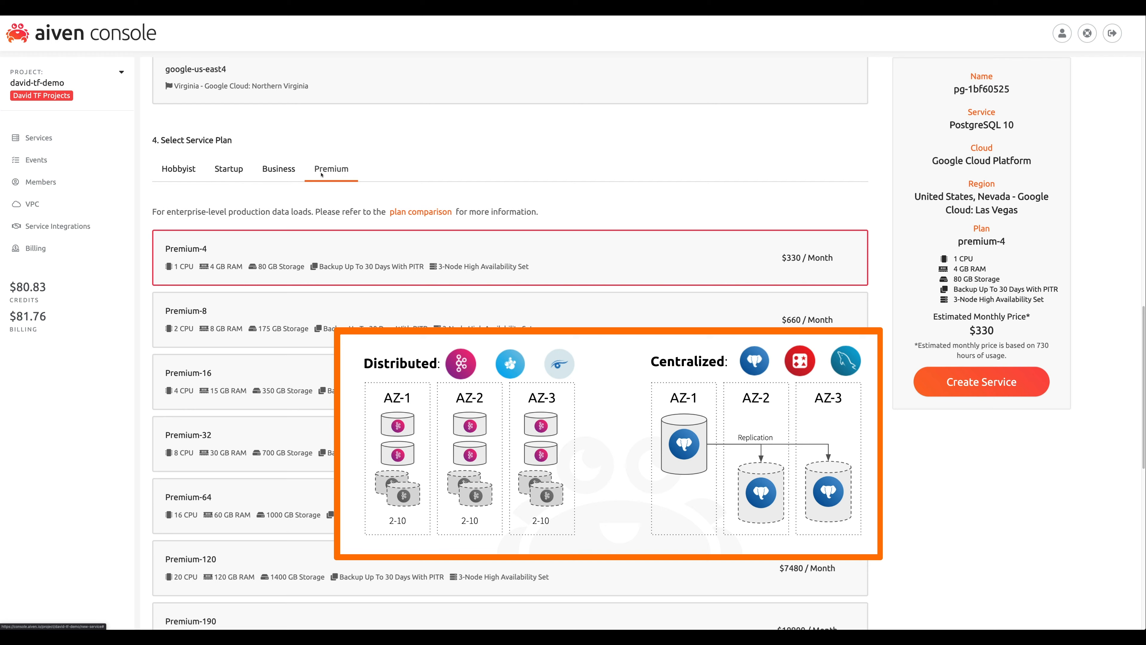
Name the service pg-prod-users and create it on Premium-4 in Nevada.
scroll("down", 3)
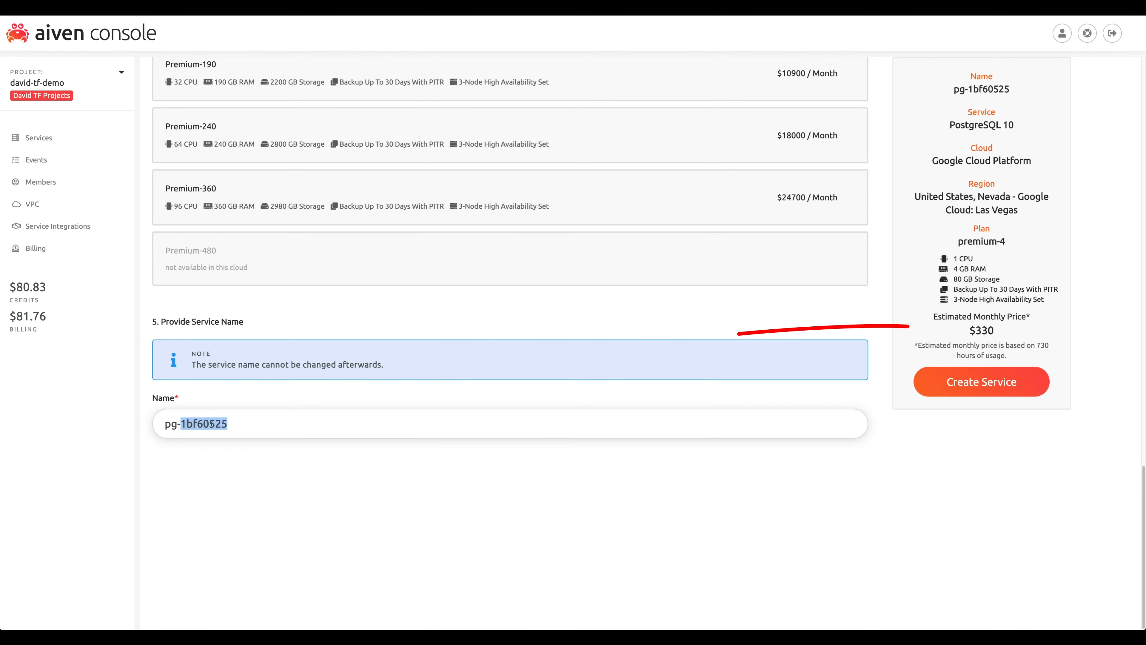
type("pg-prod-users")
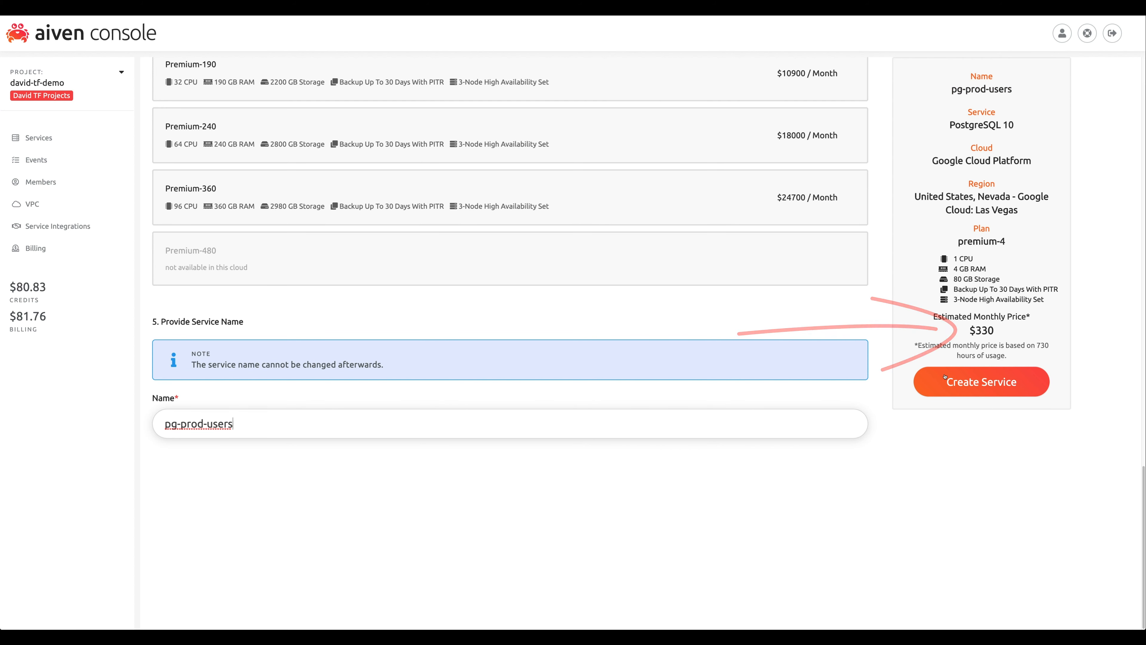
left_click(980, 380)
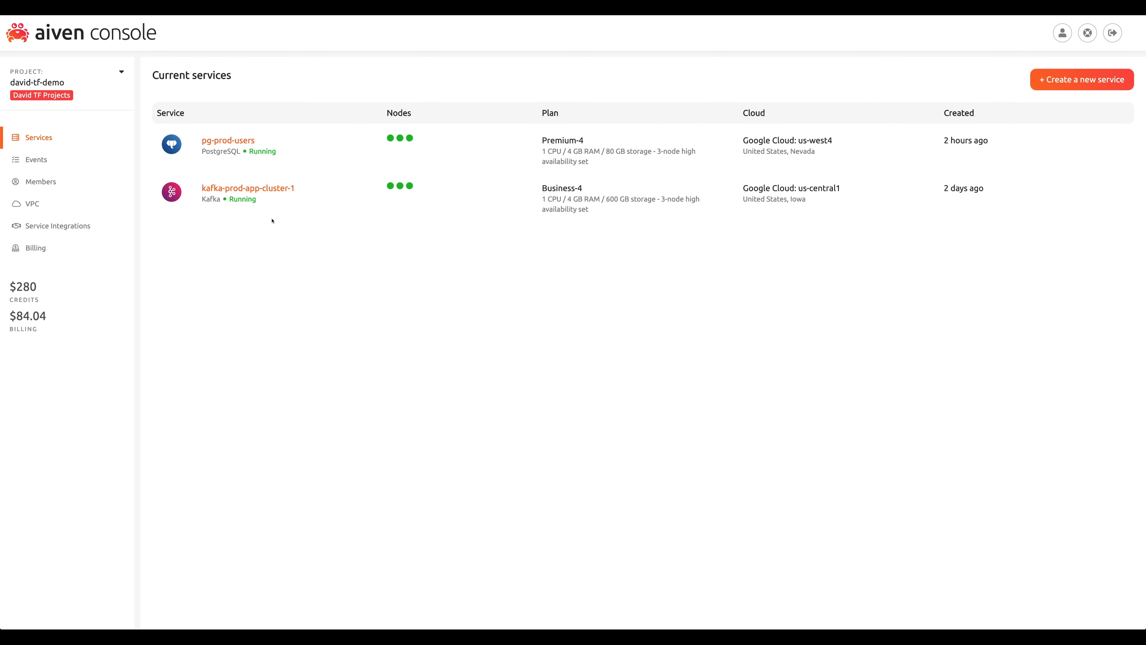
Review kafka-prod-app-cluster-1's overview: Business-4 plan, Iowa cloud, maintenance and advanced configuration.
left_click(247, 188)
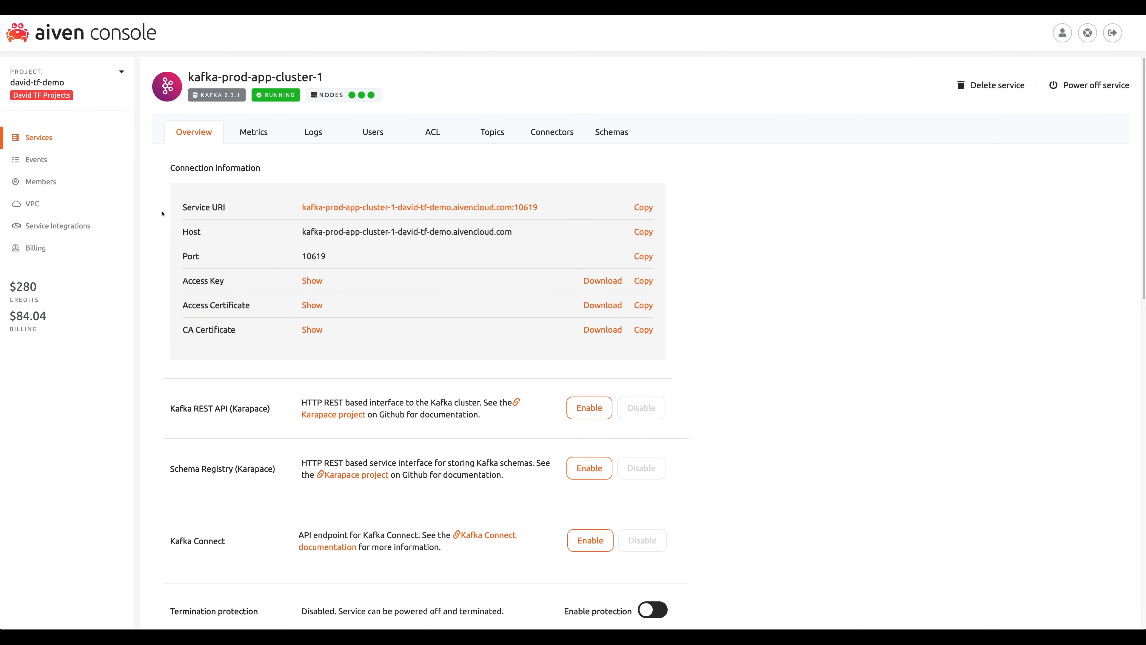
scroll("down", 3)
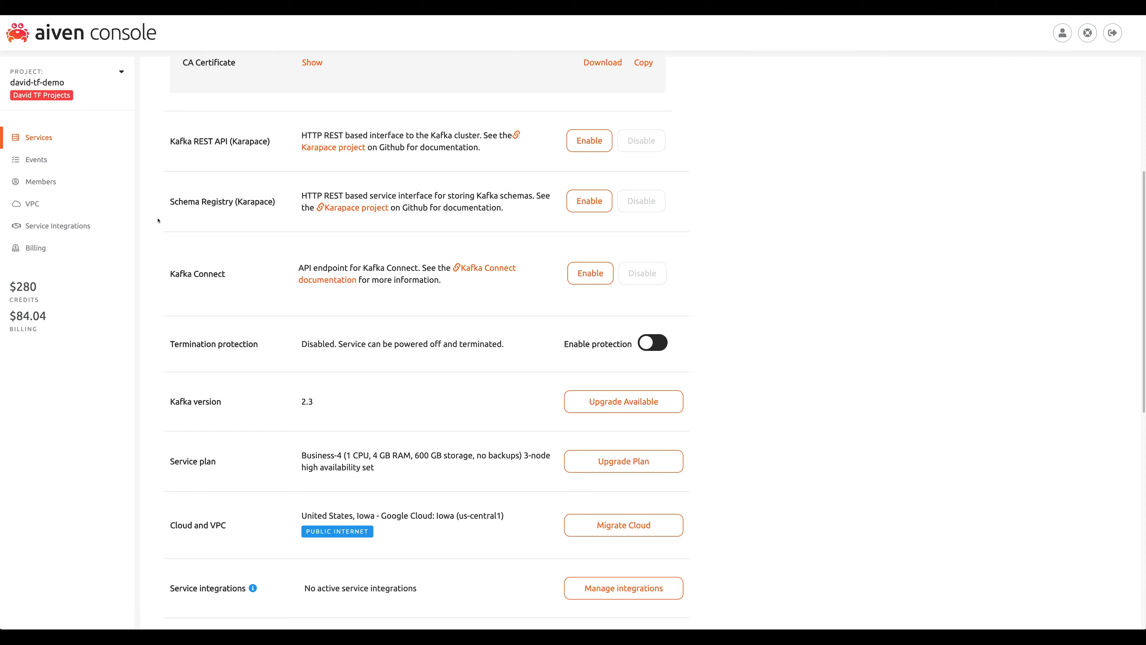
scroll("down", 3)
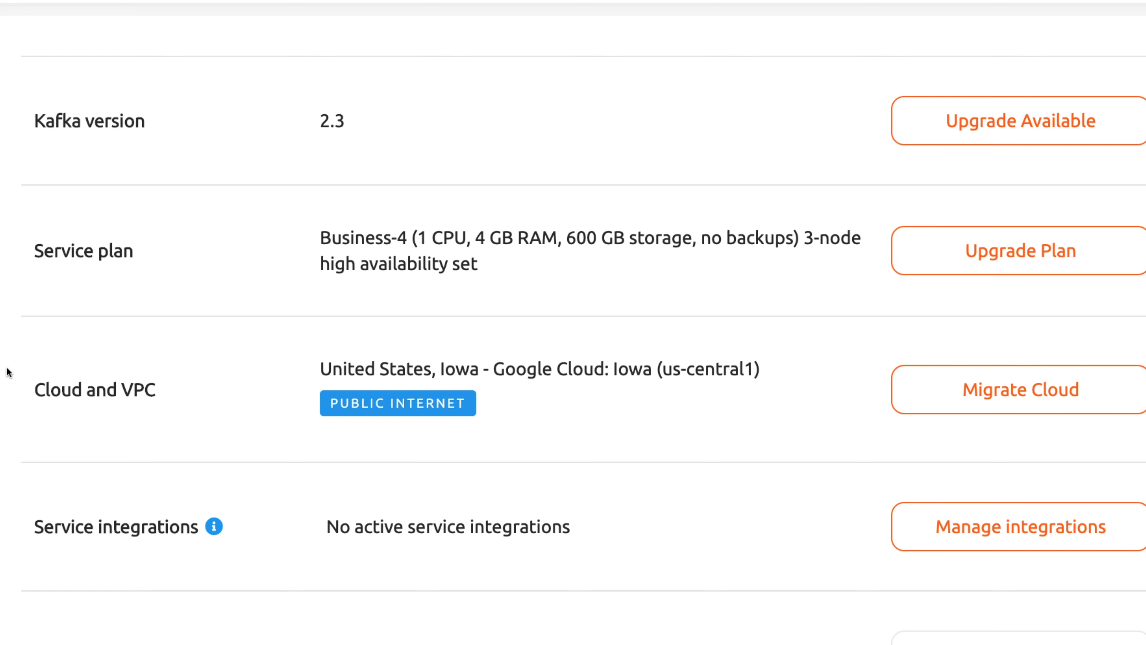
scroll("down", 3)
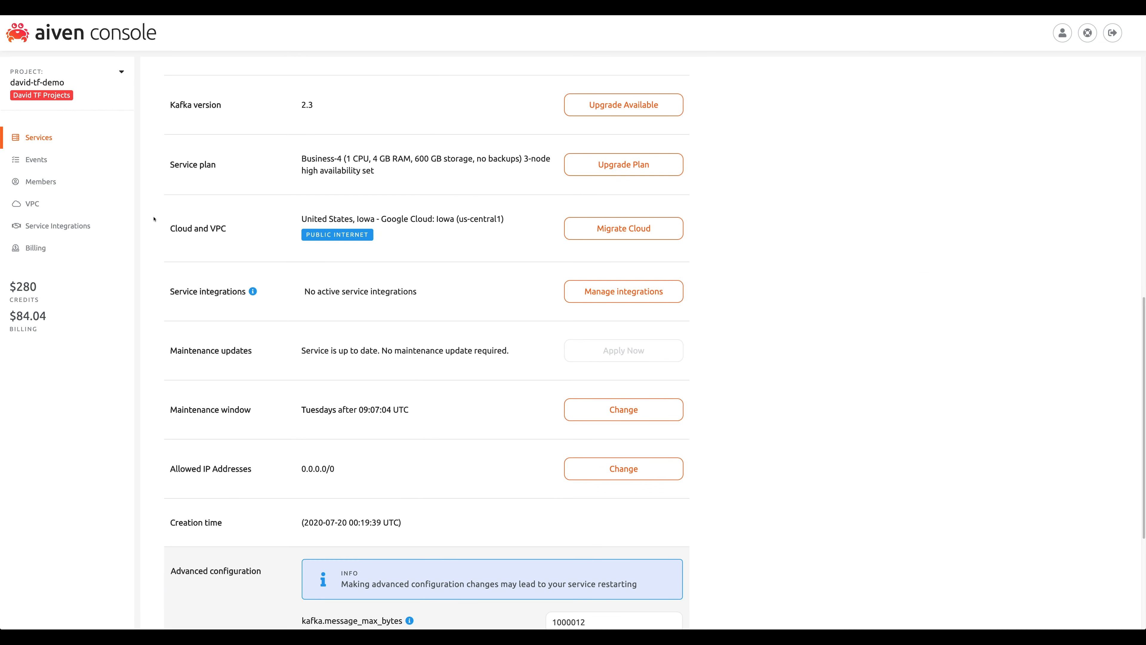
mouse_move(602, 294)
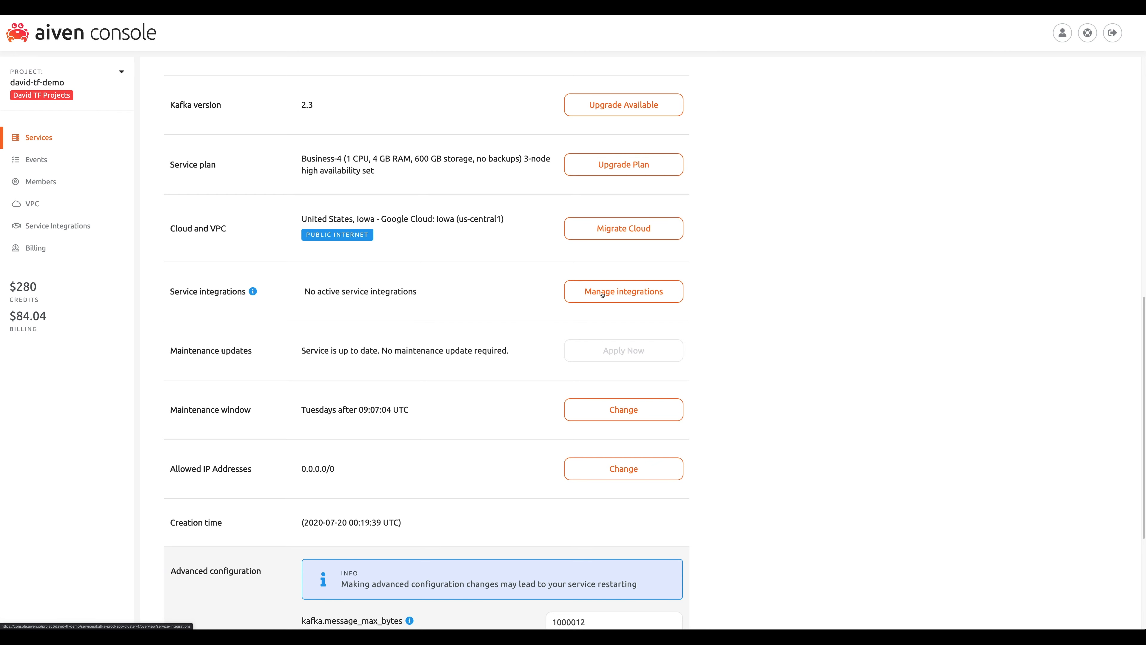
left_click(623, 290)
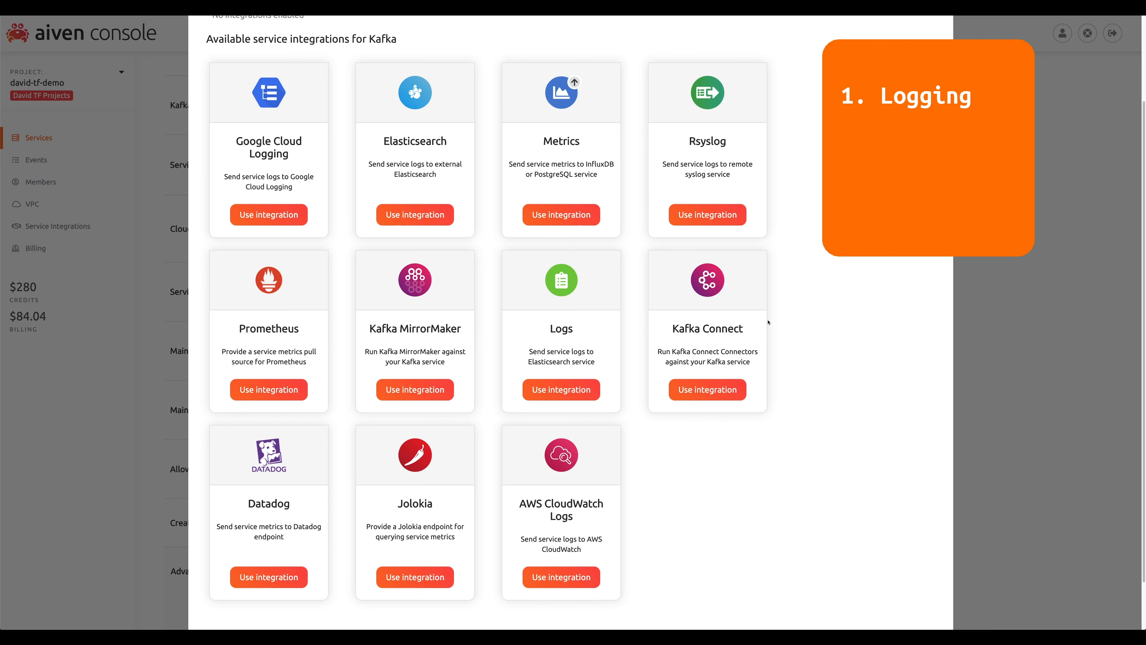
mouse_move(768, 322)
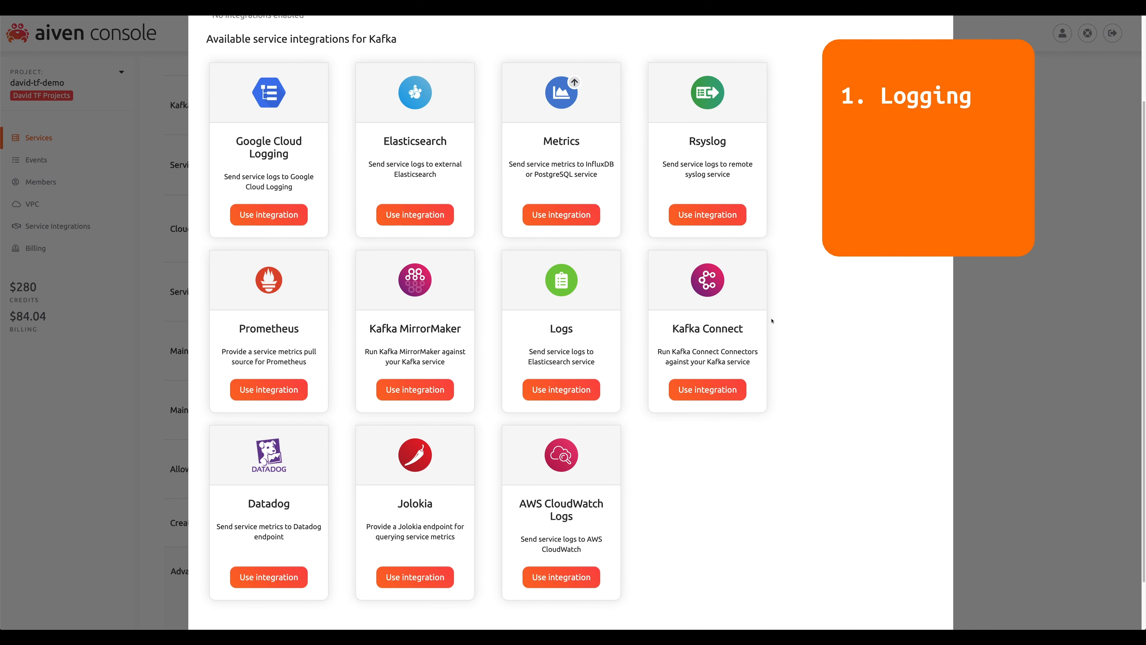
mouse_move(774, 320)
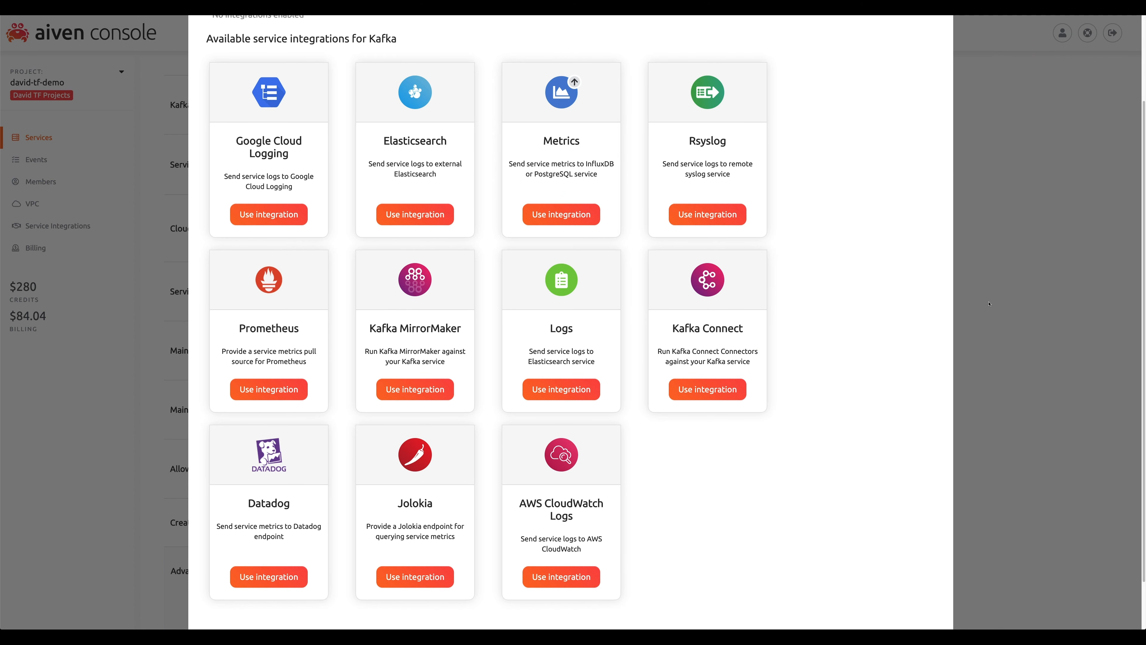
left_click(1087, 32)
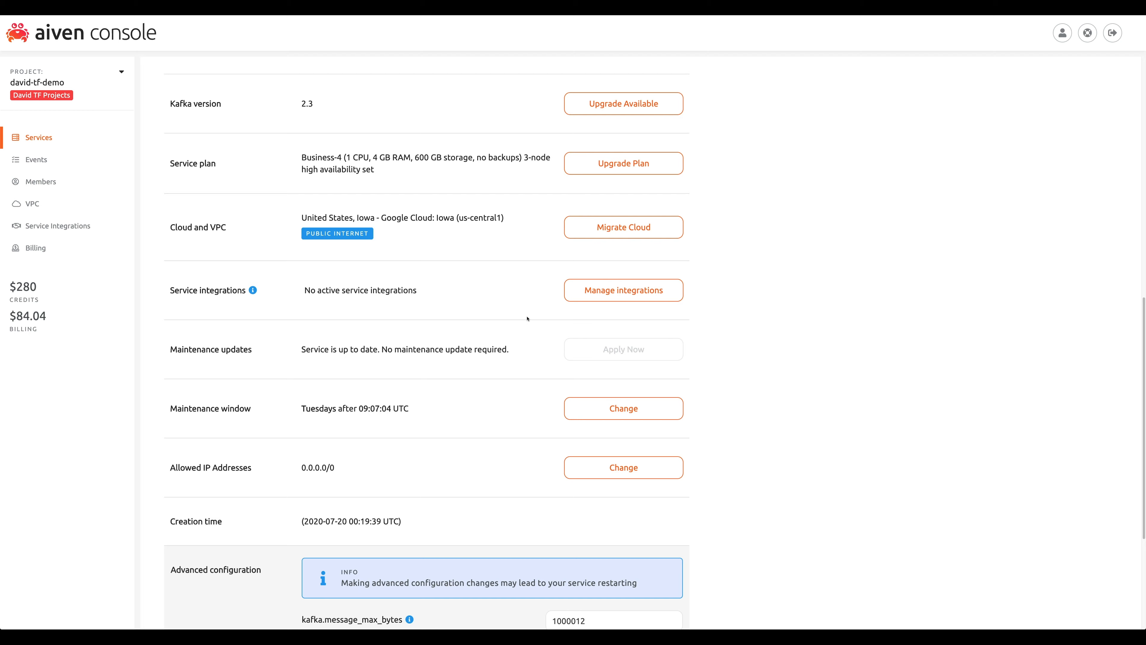
Scroll past Advanced configuration and go back to the david-tf-demo services list.
scroll("down", 3)
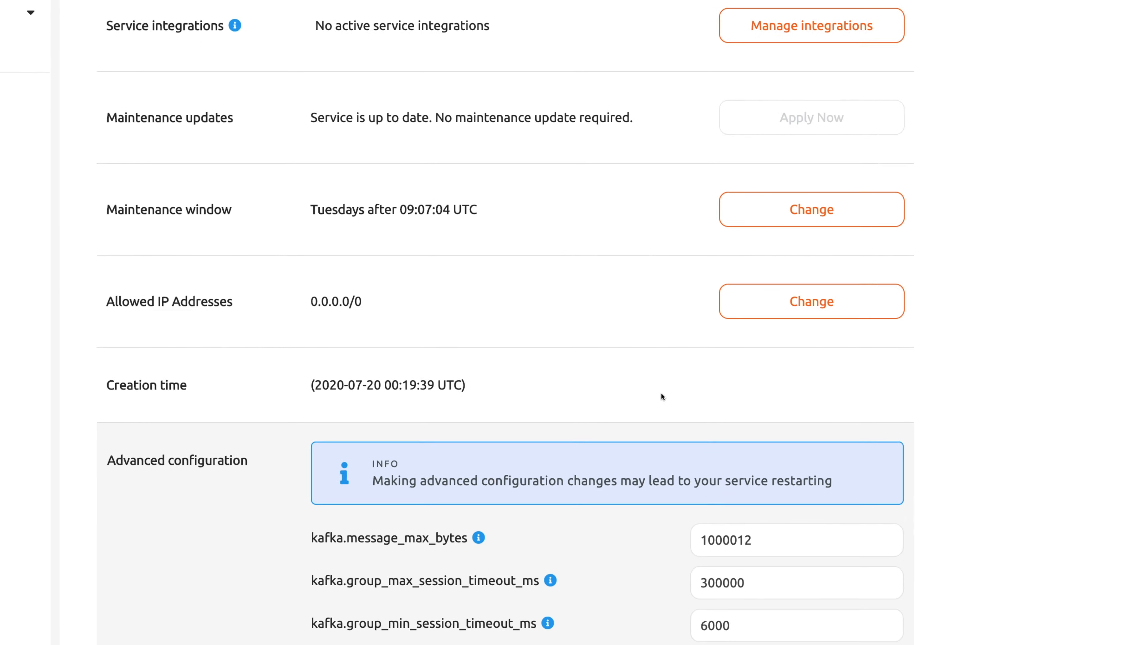
scroll("down", 3)
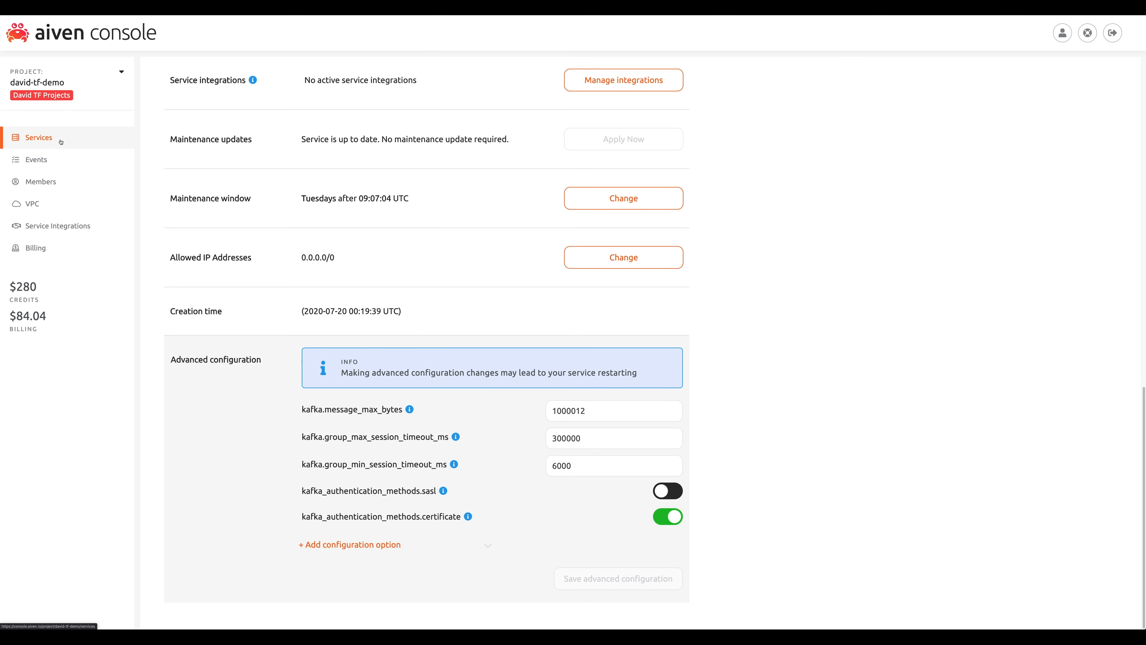
left_click(38, 138)
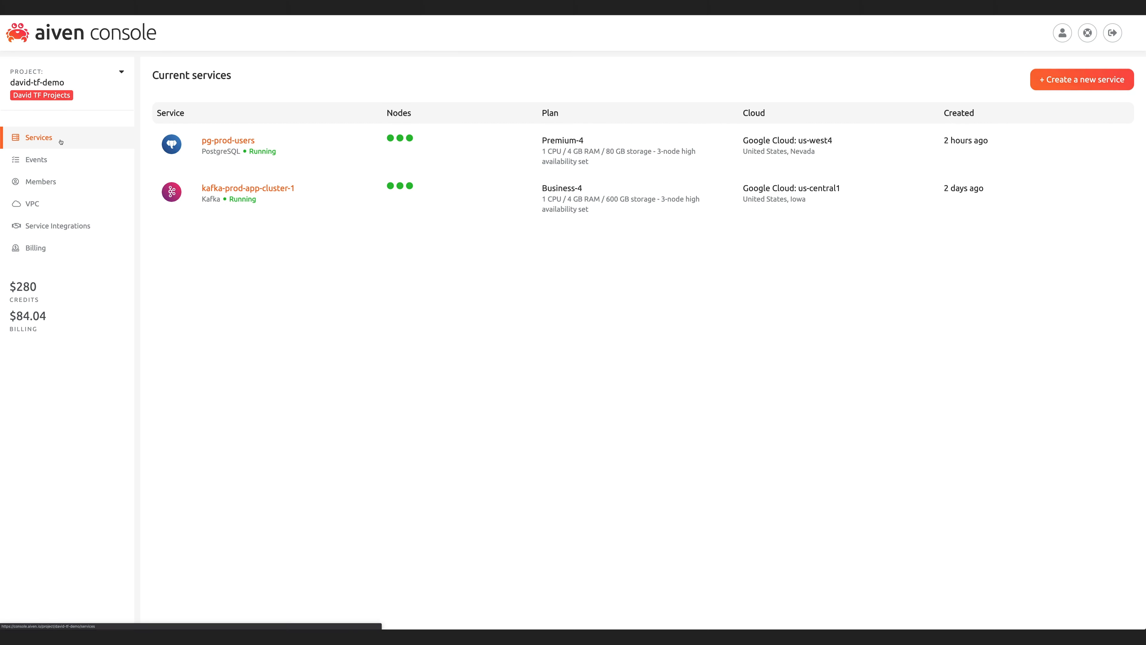